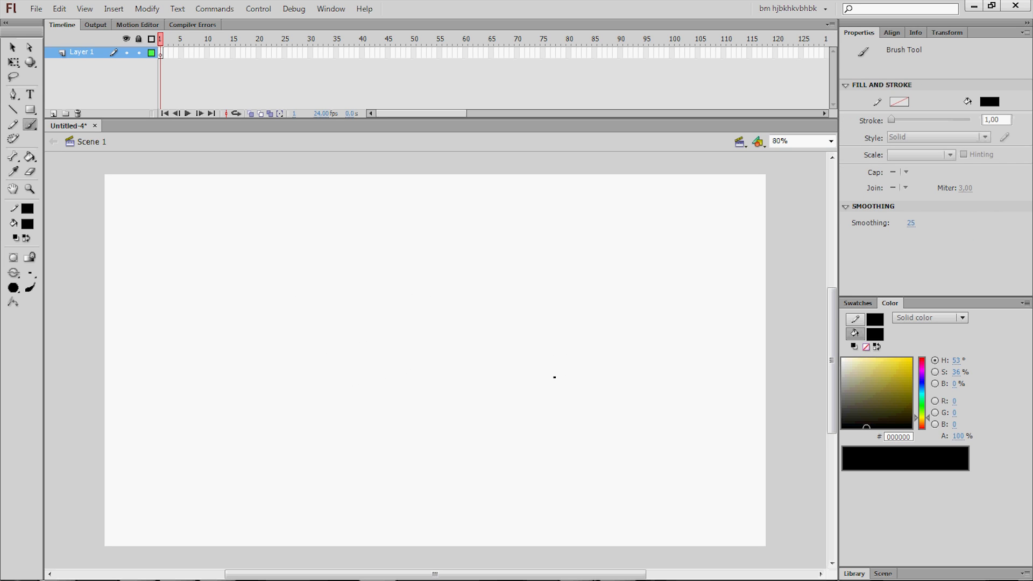
# Review the document settings (stage height) and close them unchanged.
pyautogui.click(147, 9)
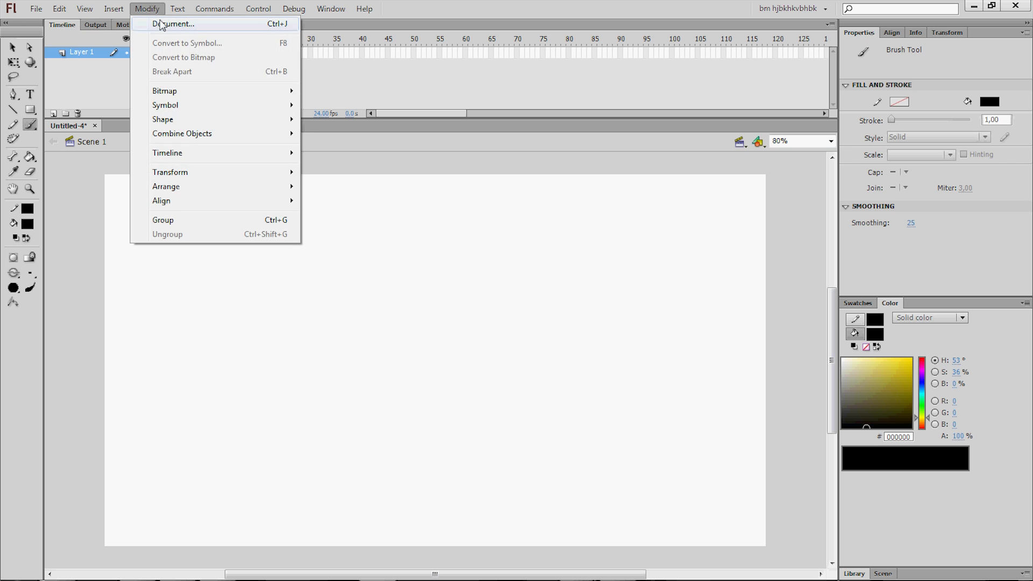
pyautogui.click(173, 24)
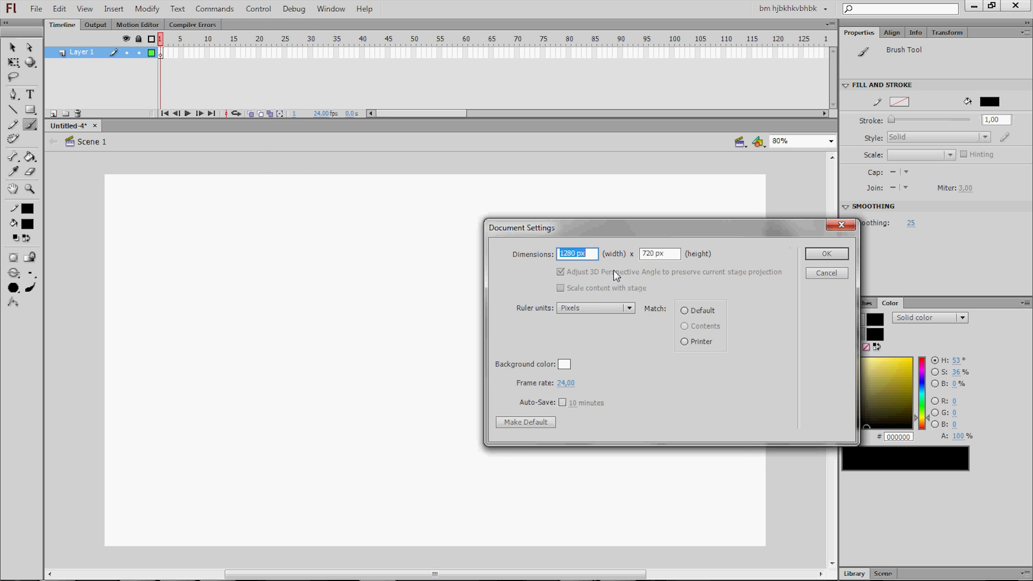
pyautogui.click(578, 254)
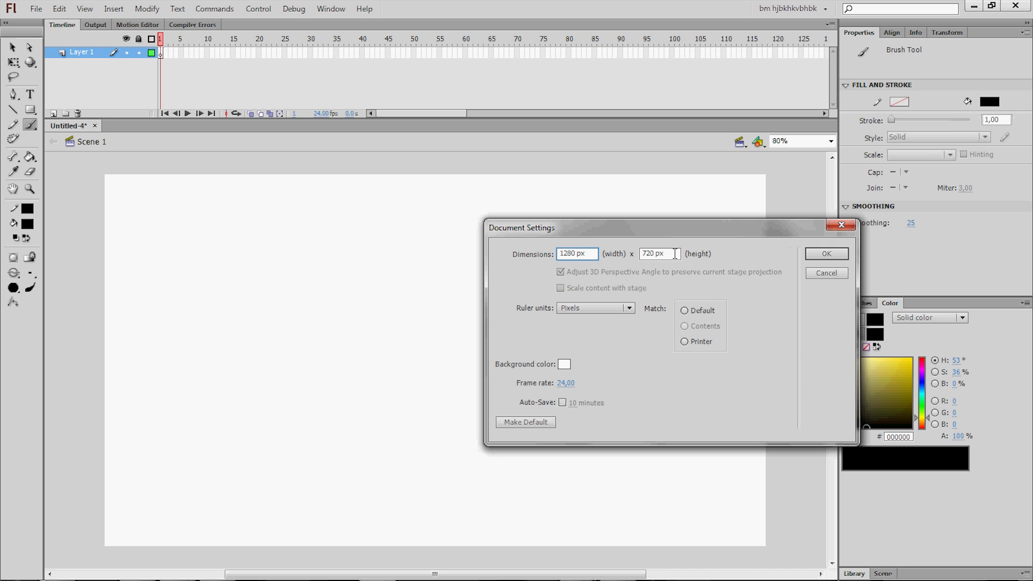
pyautogui.moveTo(724, 256)
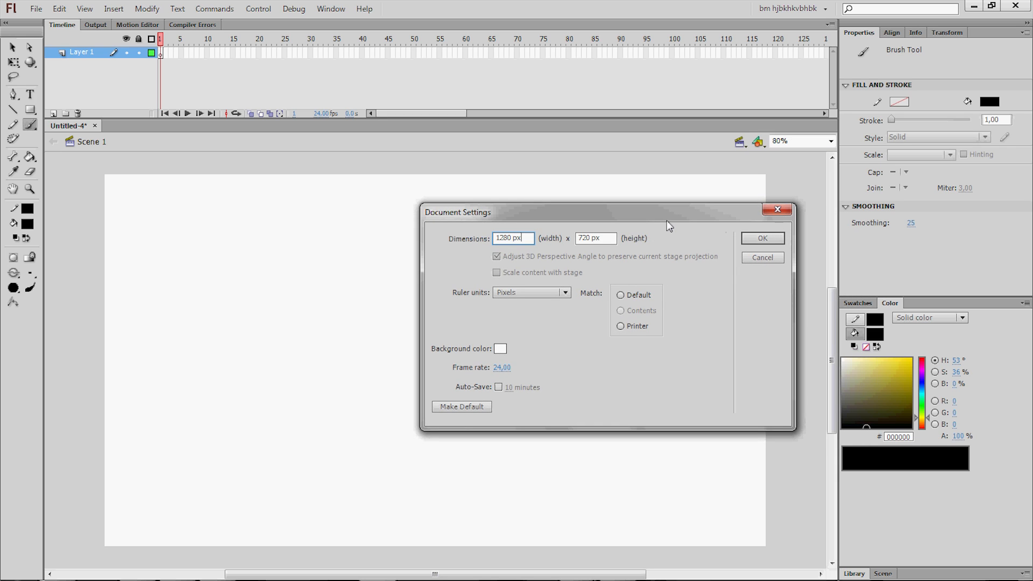
pyautogui.moveTo(755, 291)
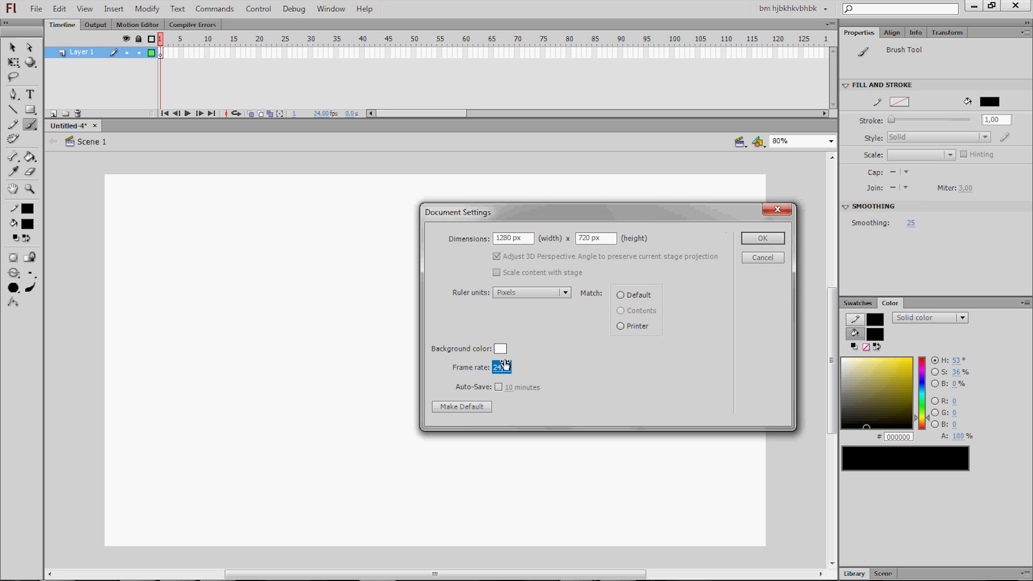
pyautogui.moveTo(761, 257)
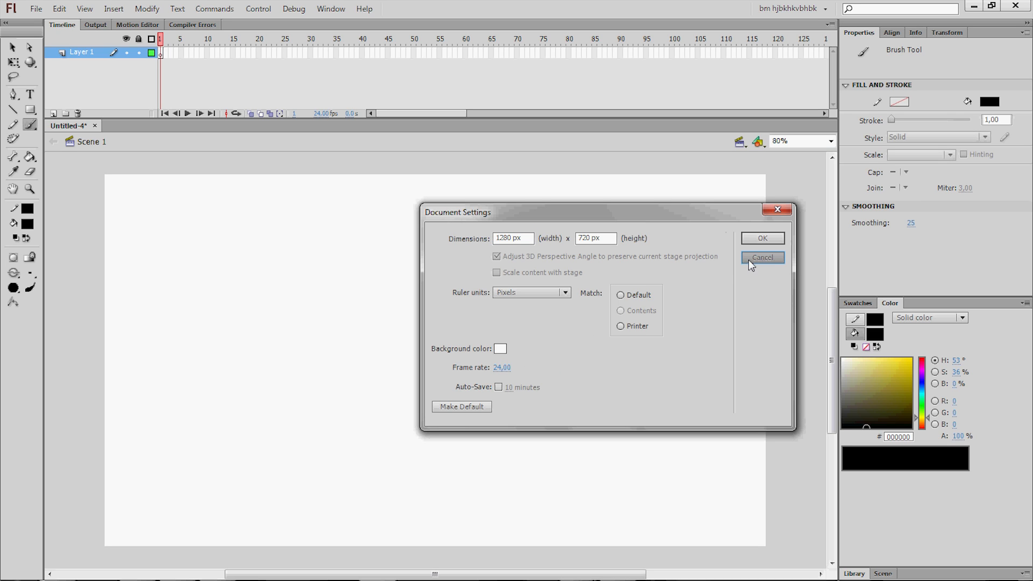
pyautogui.click(761, 257)
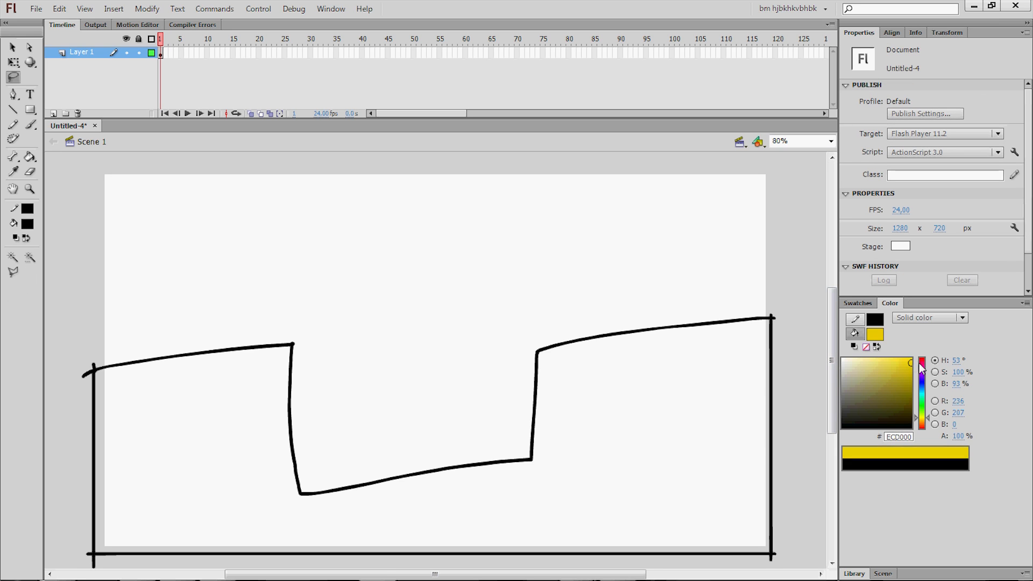
# Pick a magenta fill colour in the Color panel for the ground shape.
pyautogui.click(909, 364)
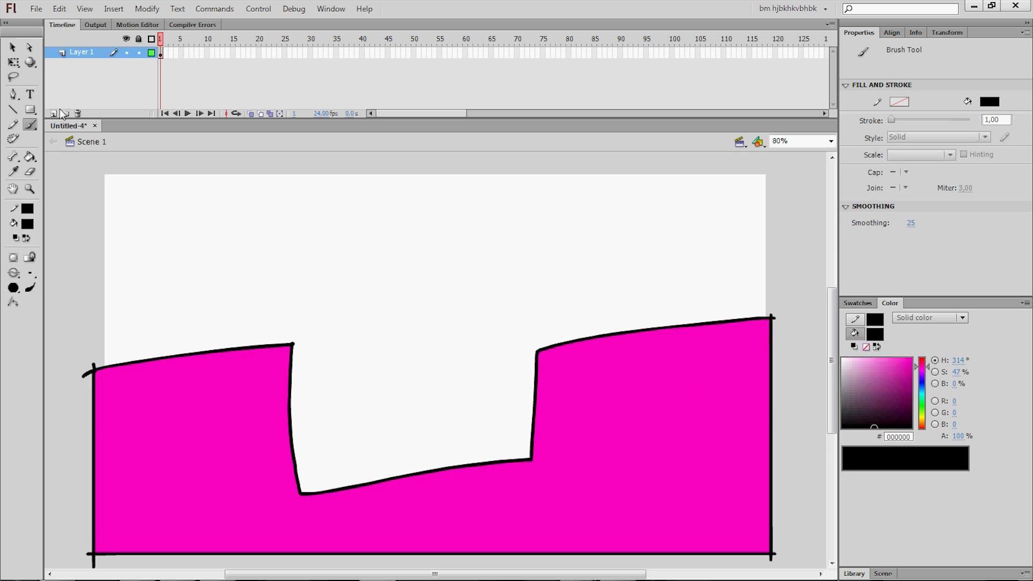
pyautogui.moveTo(54, 113)
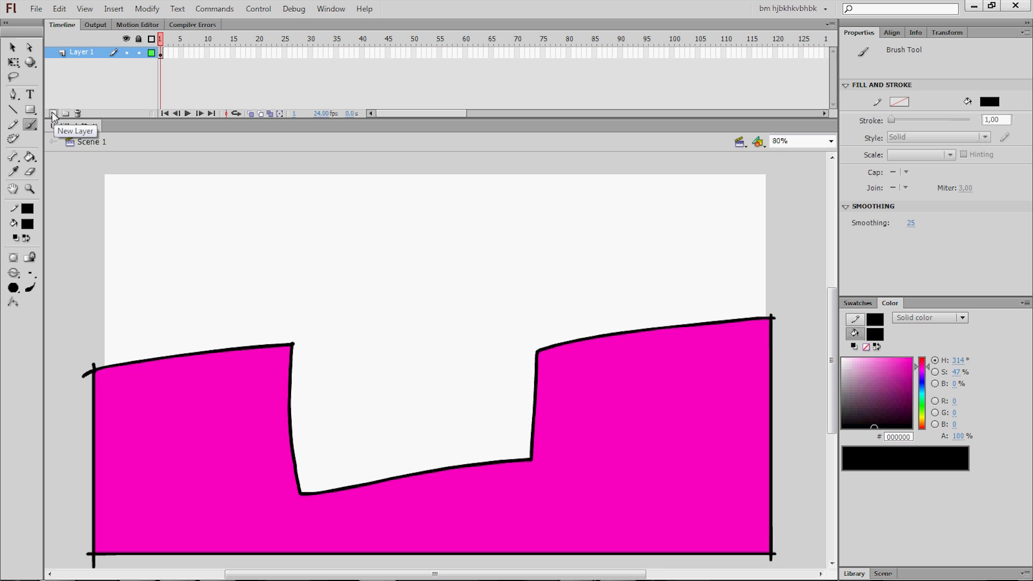
# Add a new layer and rename the bottom layer to Background.
pyautogui.click(54, 113)
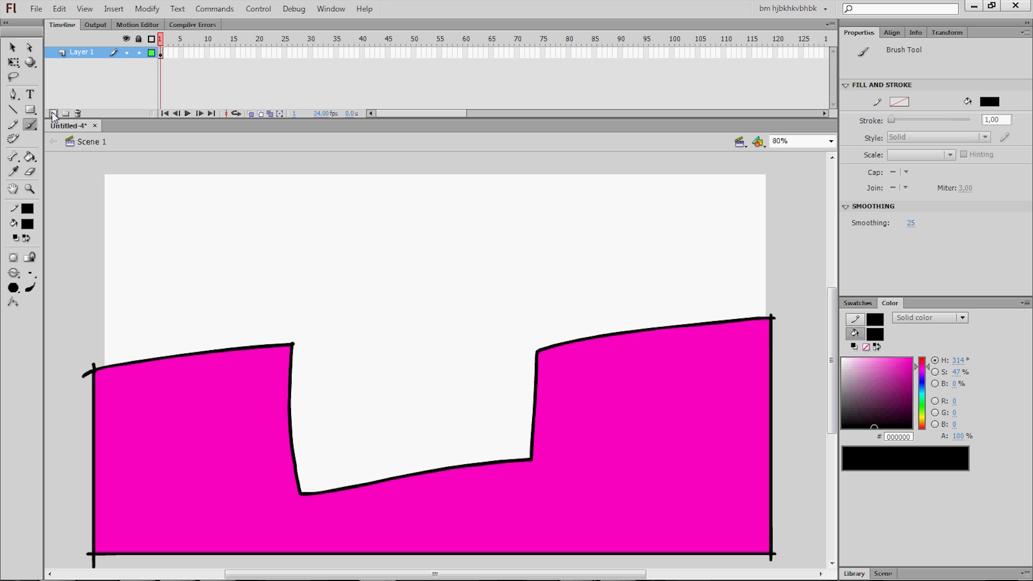
pyautogui.click(54, 113)
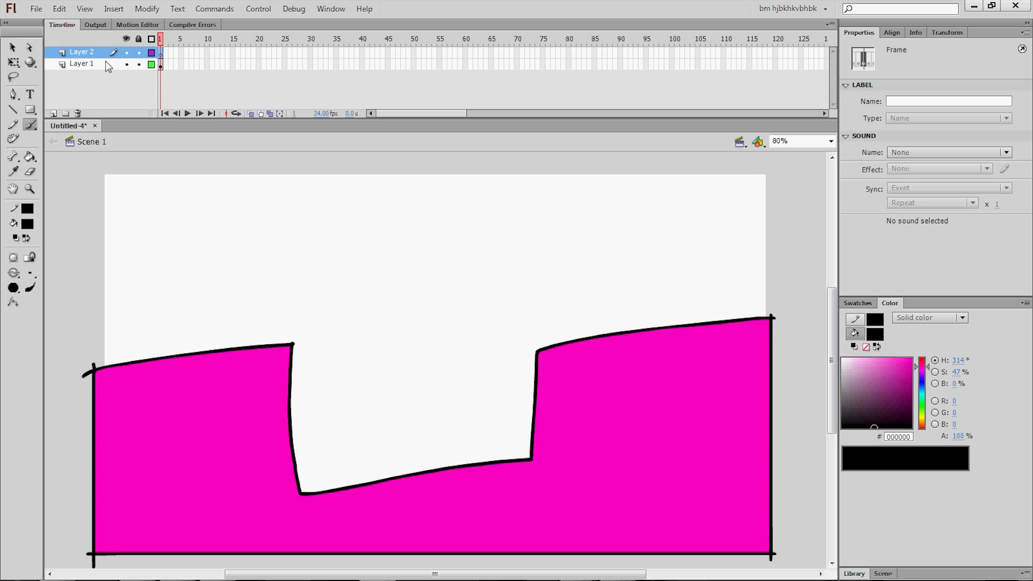
pyautogui.click(82, 63)
pyautogui.write('background')
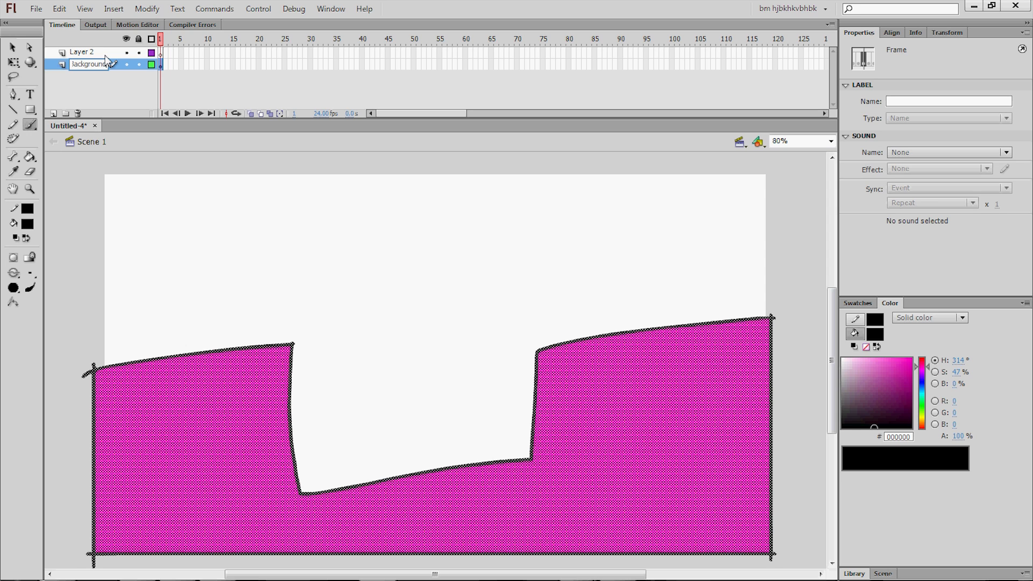
pyautogui.click(81, 51)
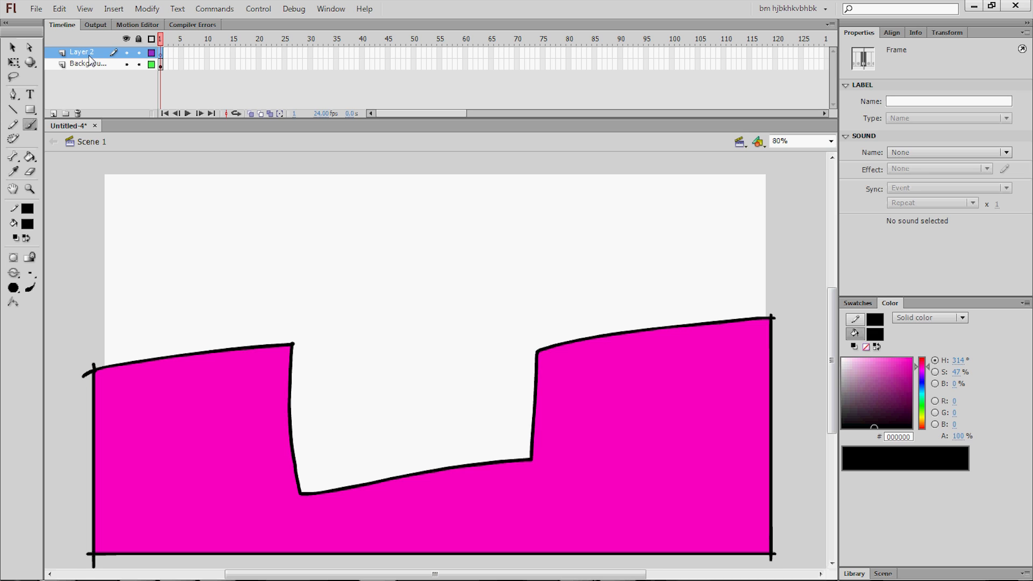
# Rename the new top layer to Stickman.
pyautogui.doubleClick(82, 52)
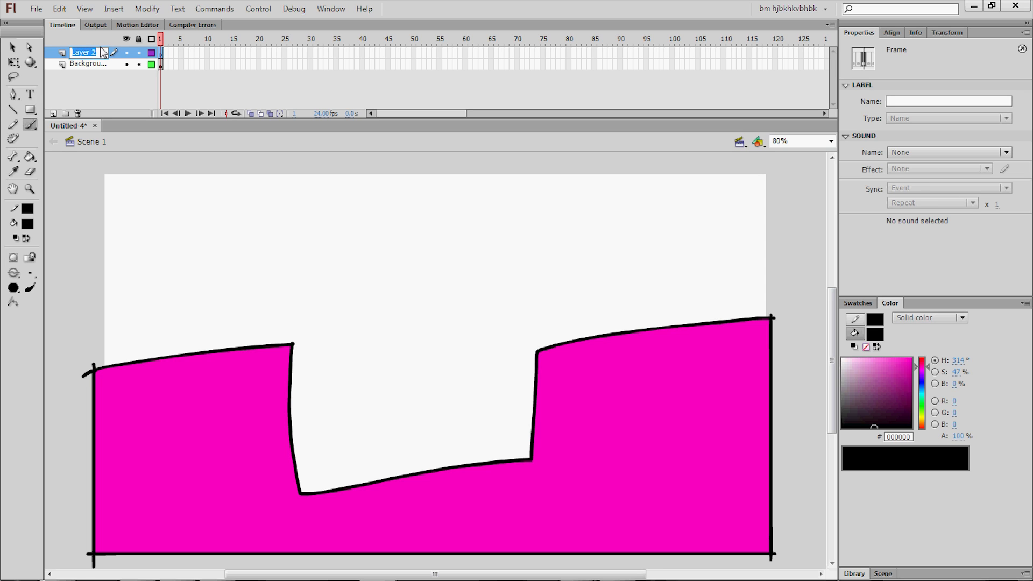
pyautogui.write('Stik')
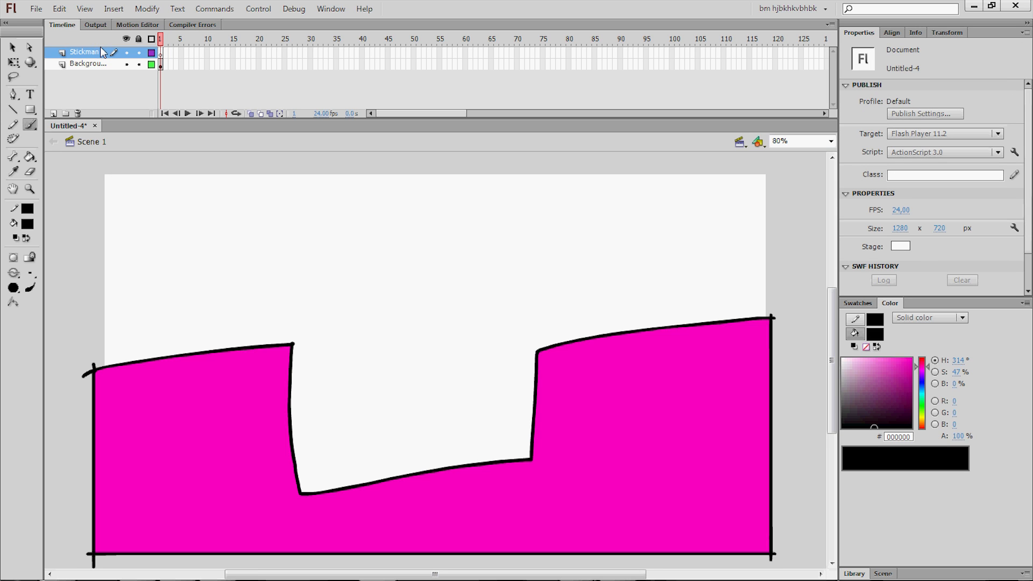
pyautogui.click(159, 52)
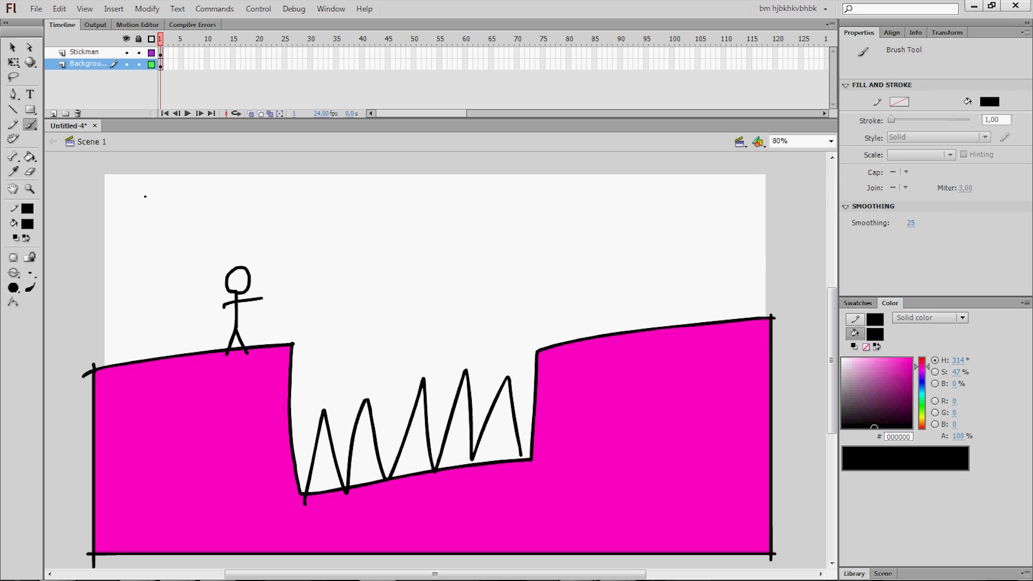
# Make the Stickman layer active above the spiked pit drawing.
pyautogui.click(84, 51)
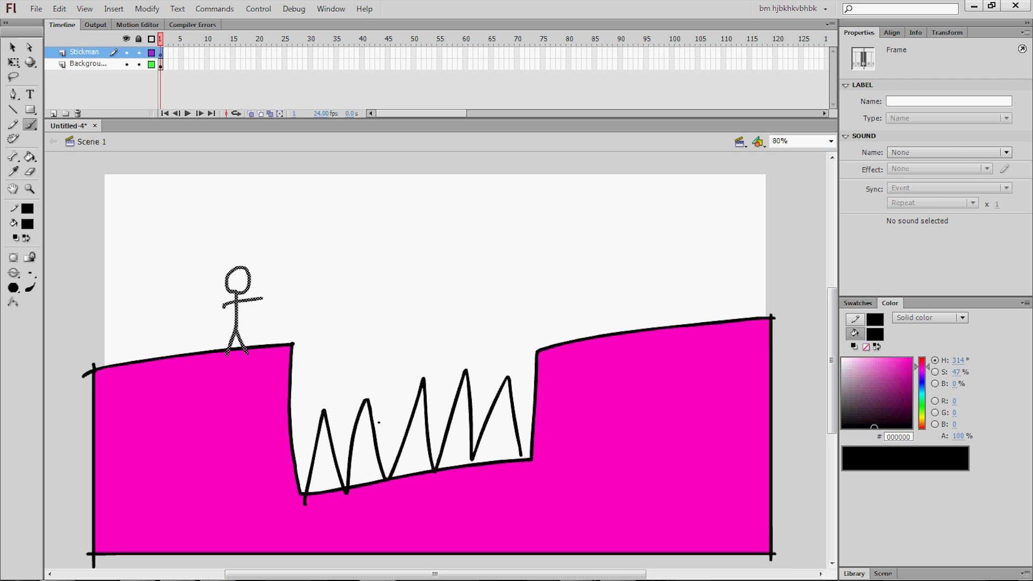
pyautogui.moveTo(323, 104)
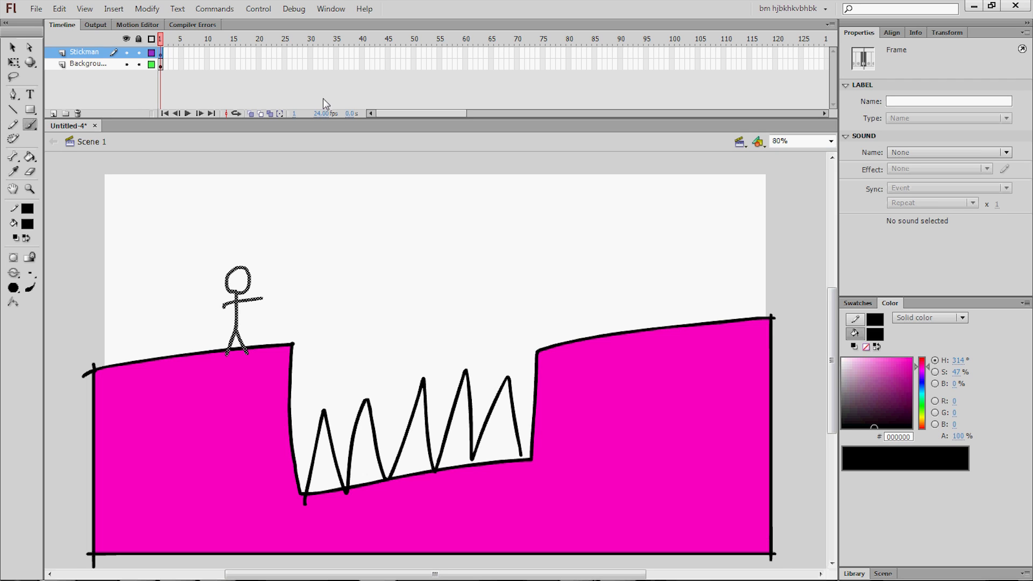
pyautogui.moveTo(341, 109)
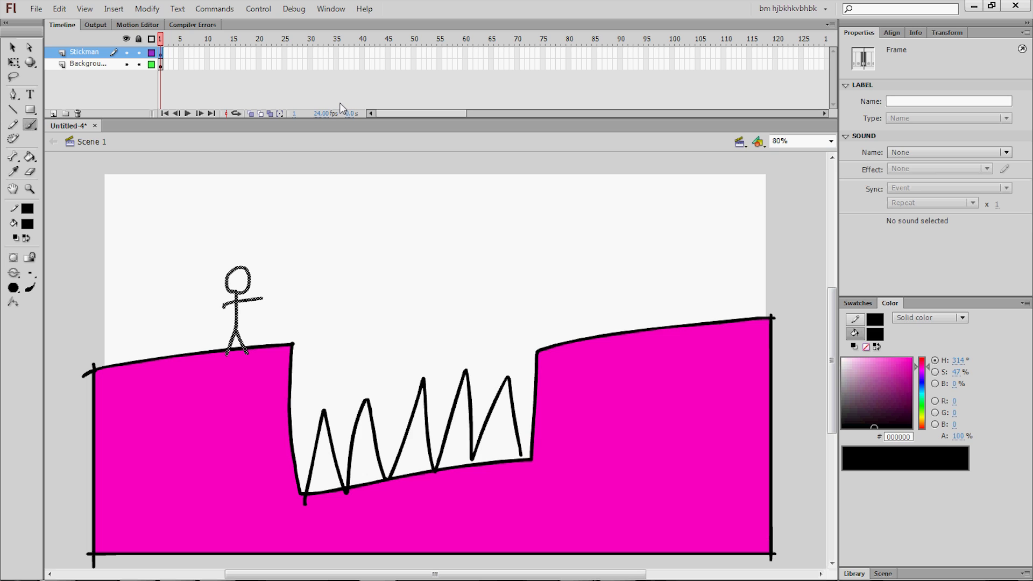
pyautogui.moveTo(341, 122)
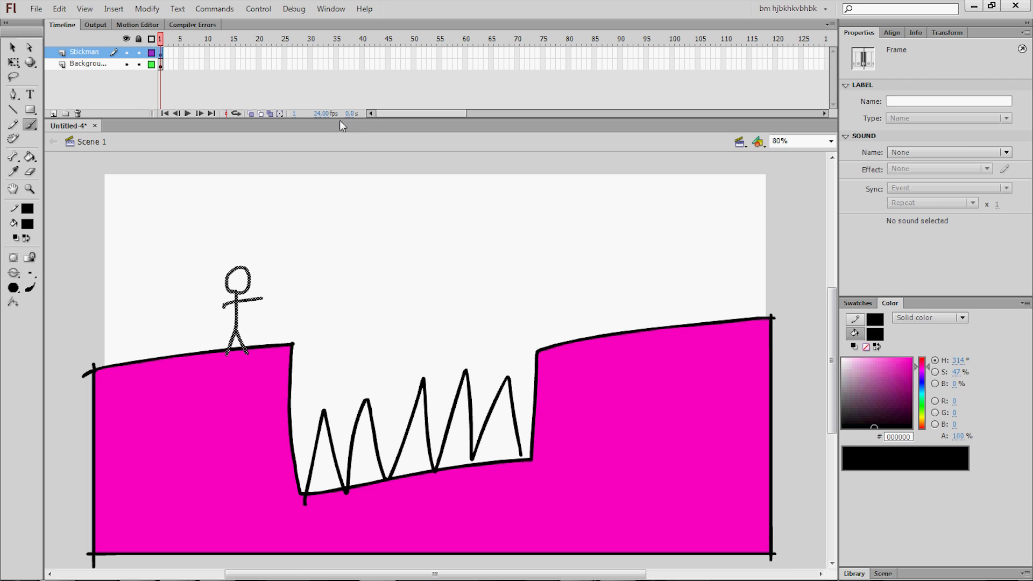
# Insert a blank second keyframe on the Stickman layer and return to frame 1.
pyautogui.click(198, 113)
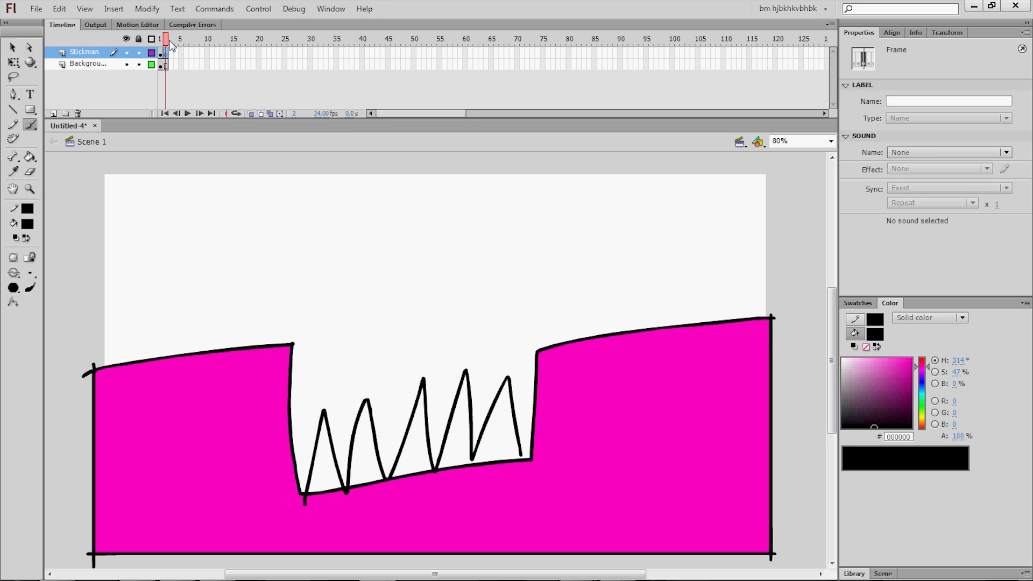
pyautogui.click(160, 52)
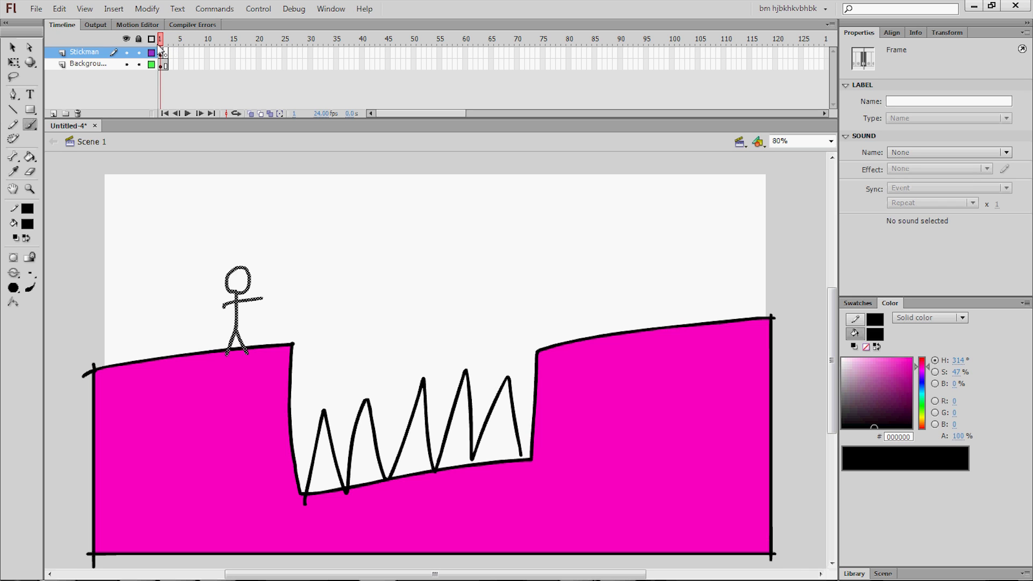
pyautogui.click(164, 39)
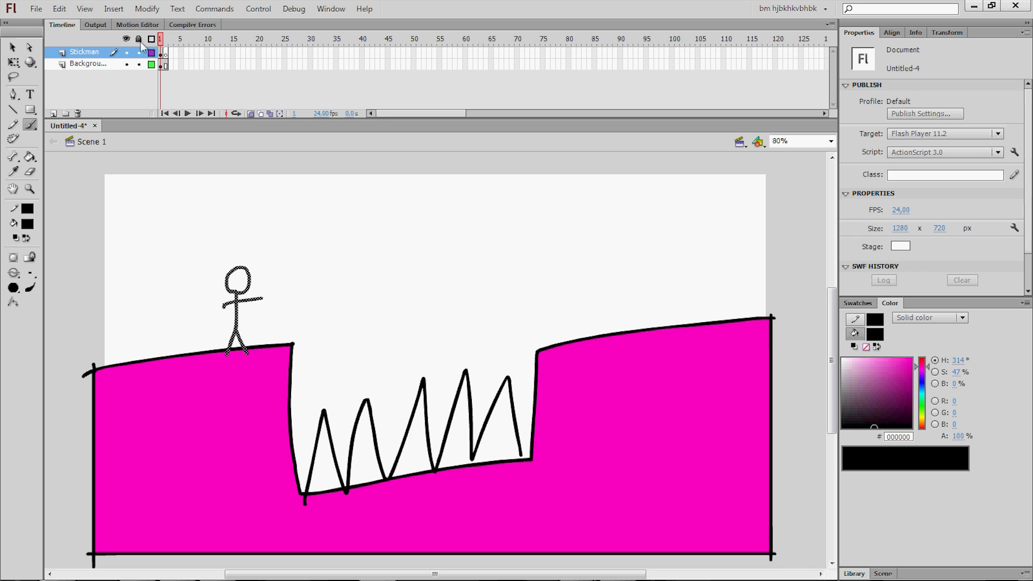
# Insert successive keyframes for each jump pose through the landing pose around frame 26.
pyautogui.click(139, 51)
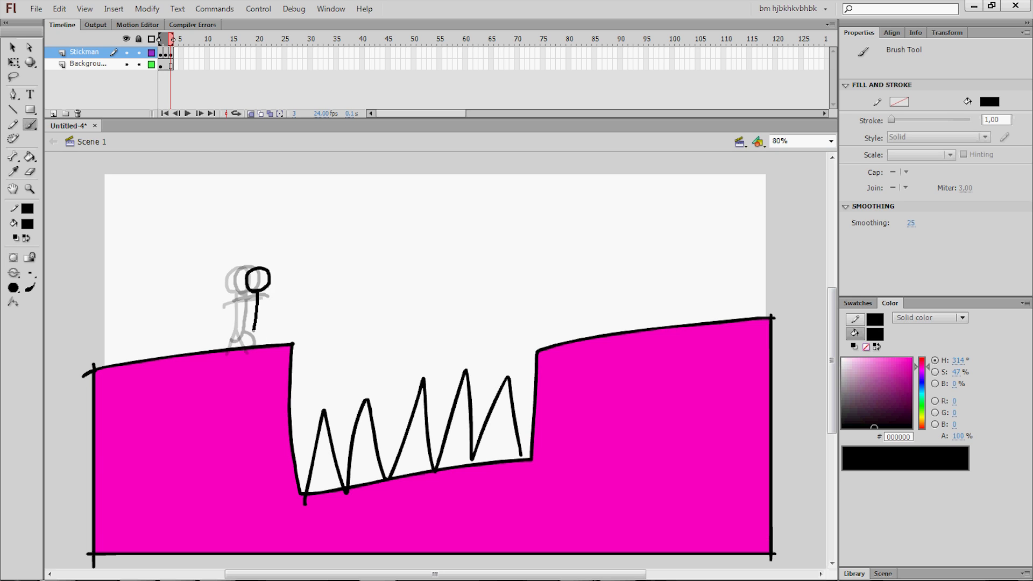
pyautogui.click(179, 39)
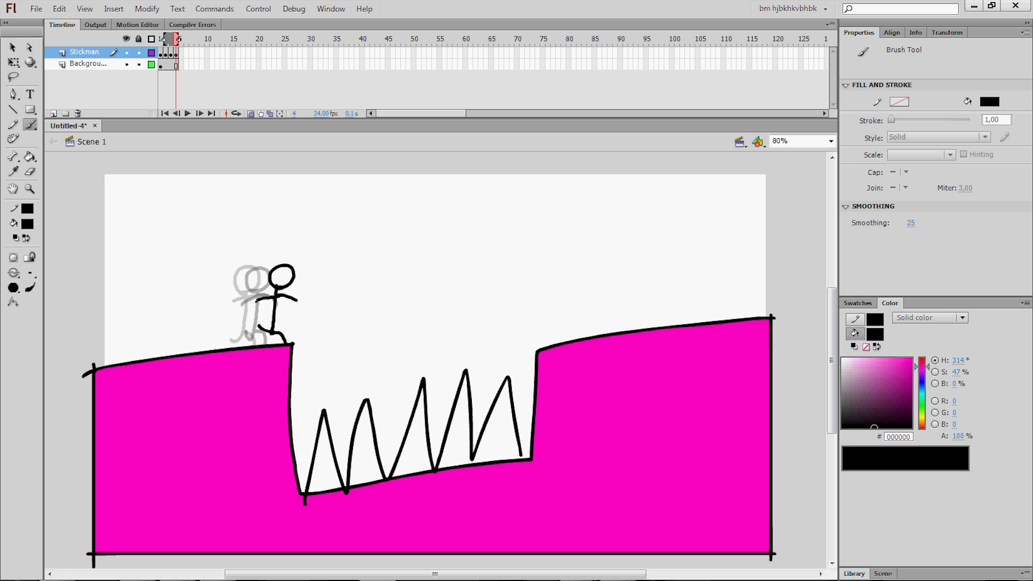
pyautogui.click(187, 39)
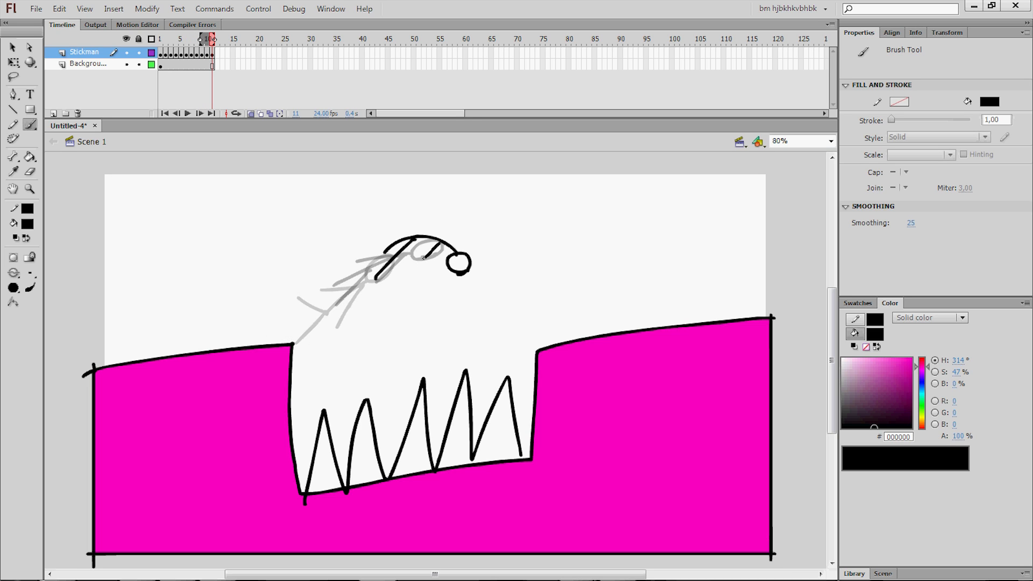
pyautogui.click(224, 39)
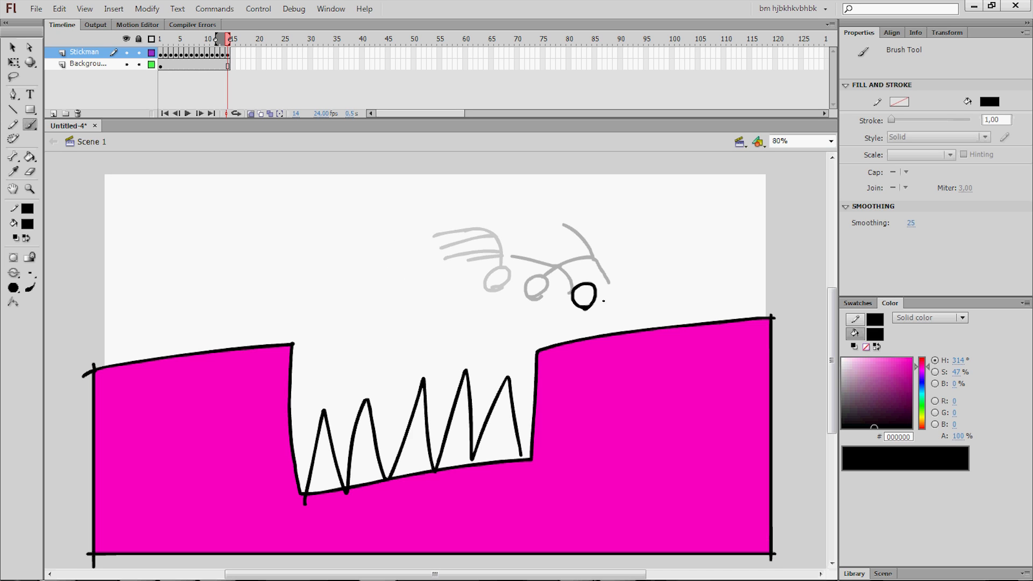
pyautogui.click(230, 39)
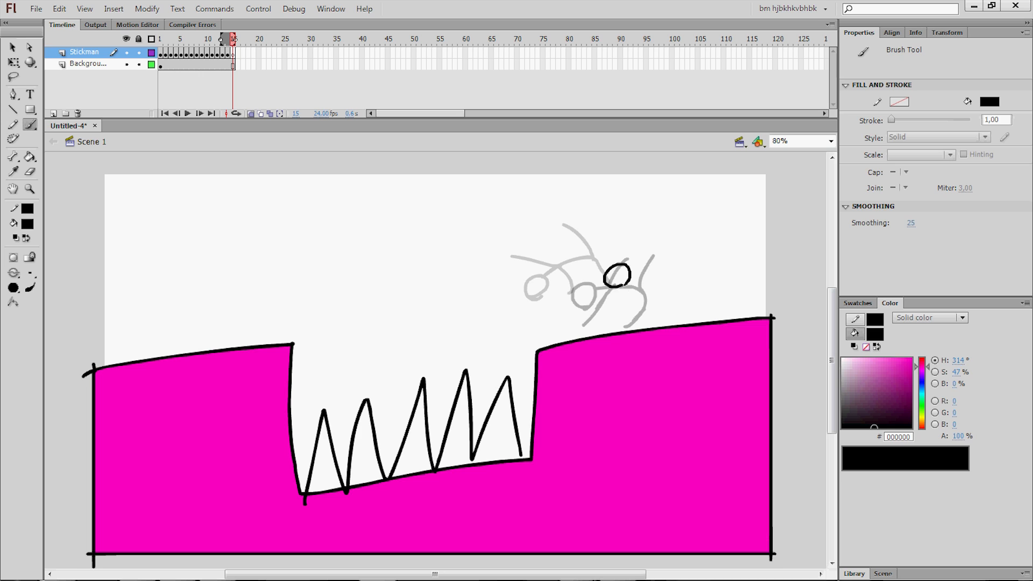
pyautogui.click(236, 39)
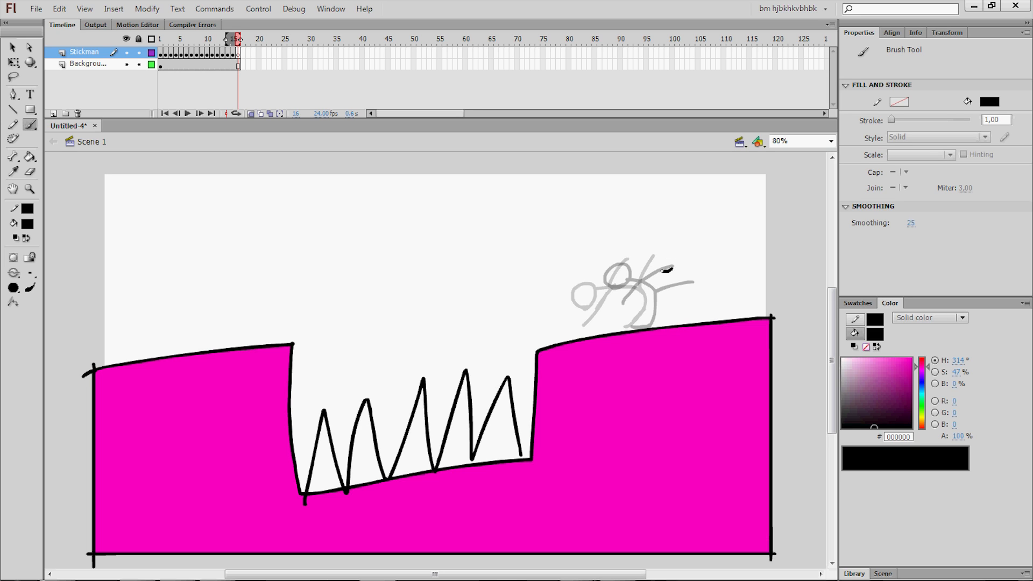
pyautogui.click(282, 39)
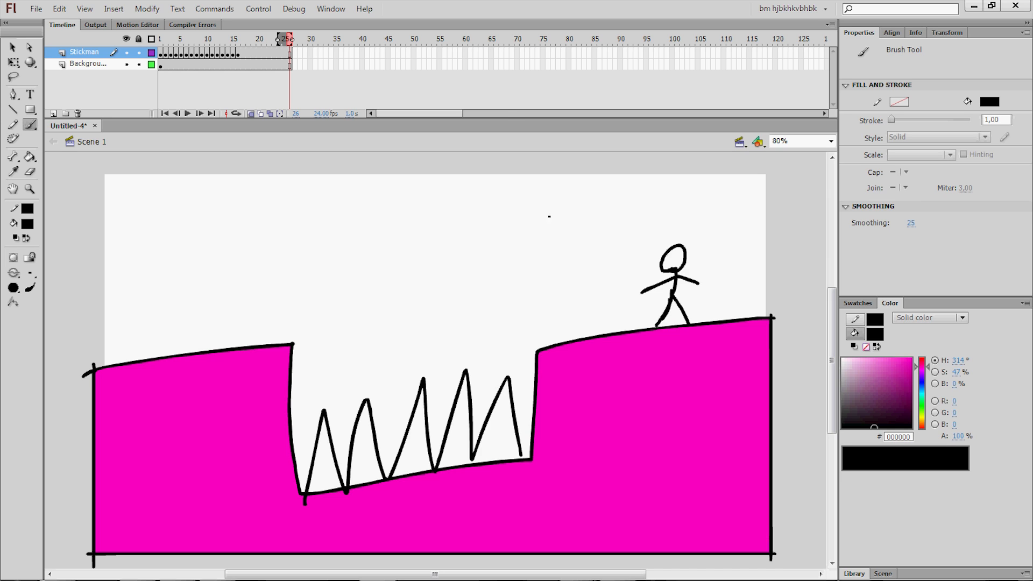
pyautogui.moveTo(318, 44)
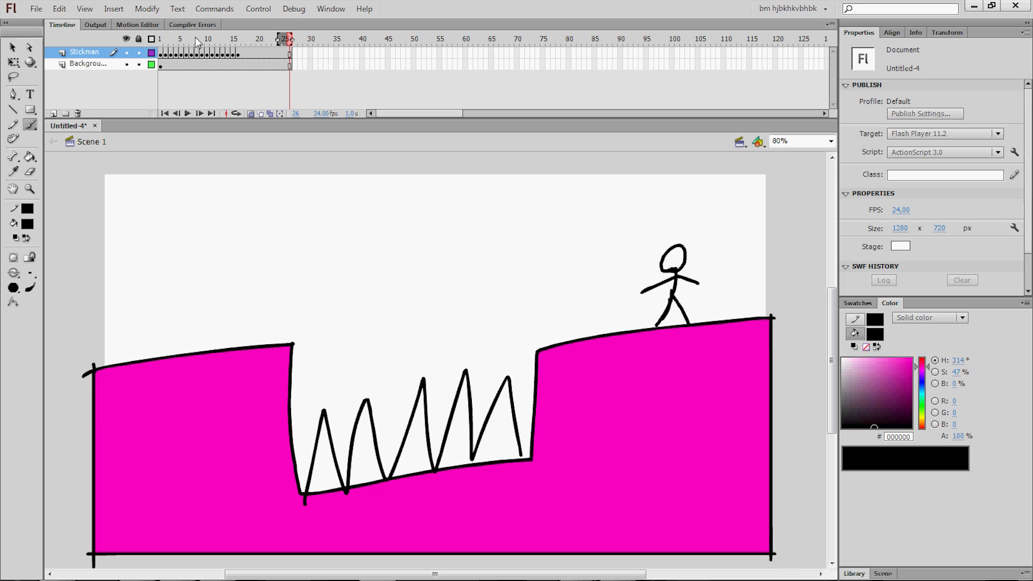
# Test-play the stickman jump animation and close the Flash Player preview.
pyautogui.click(161, 39)
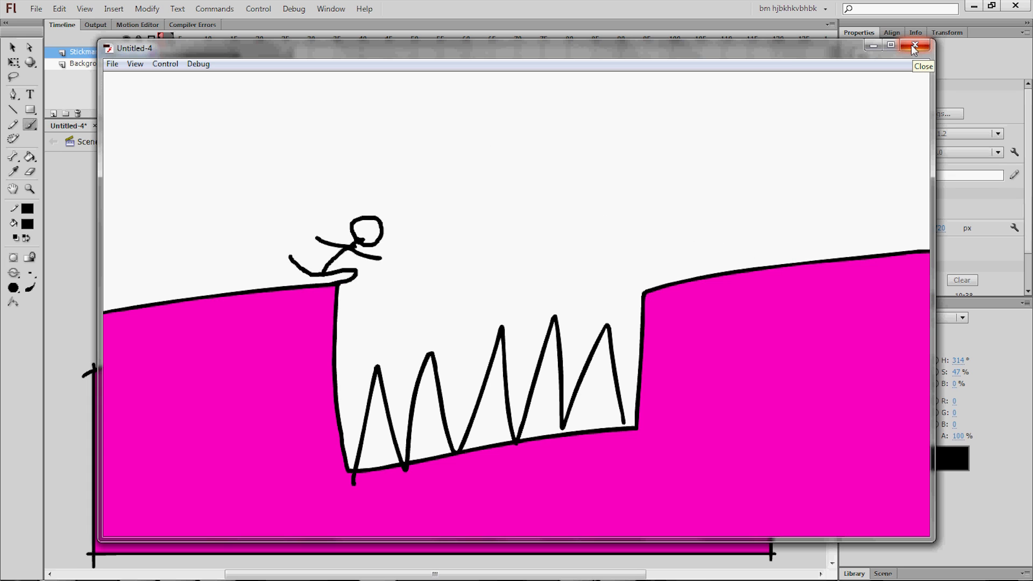
pyautogui.click(914, 45)
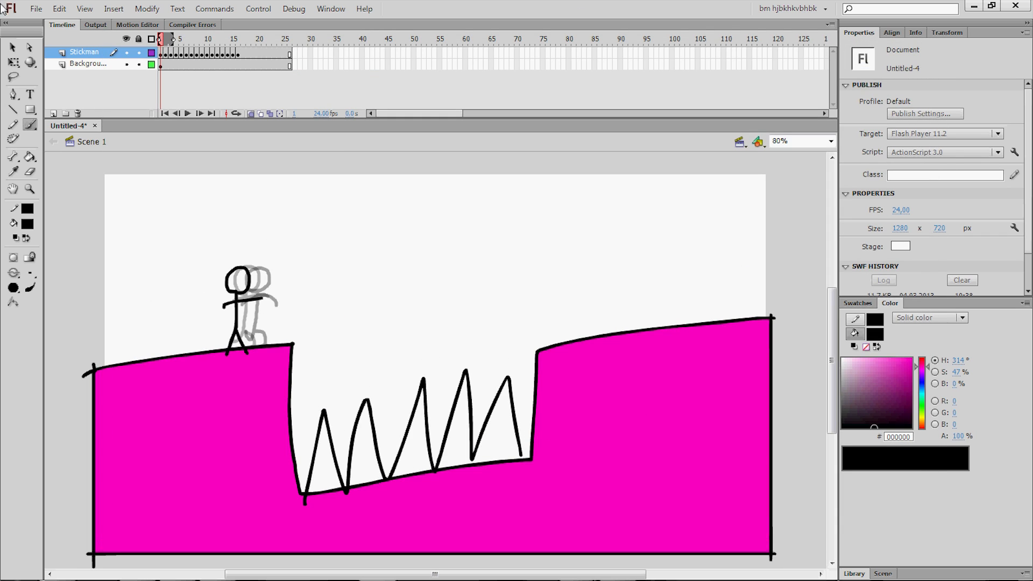
# Export the animation to the Desktop as SWF movie 'adwdawwadadw'.
pyautogui.click(35, 9)
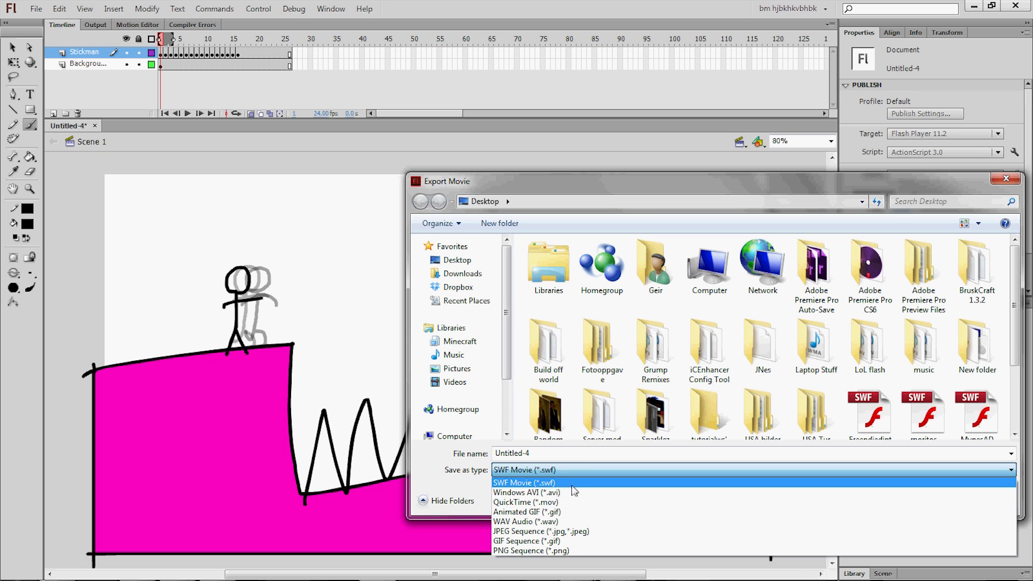
pyautogui.moveTo(565, 488)
pyautogui.write('adwdaww')
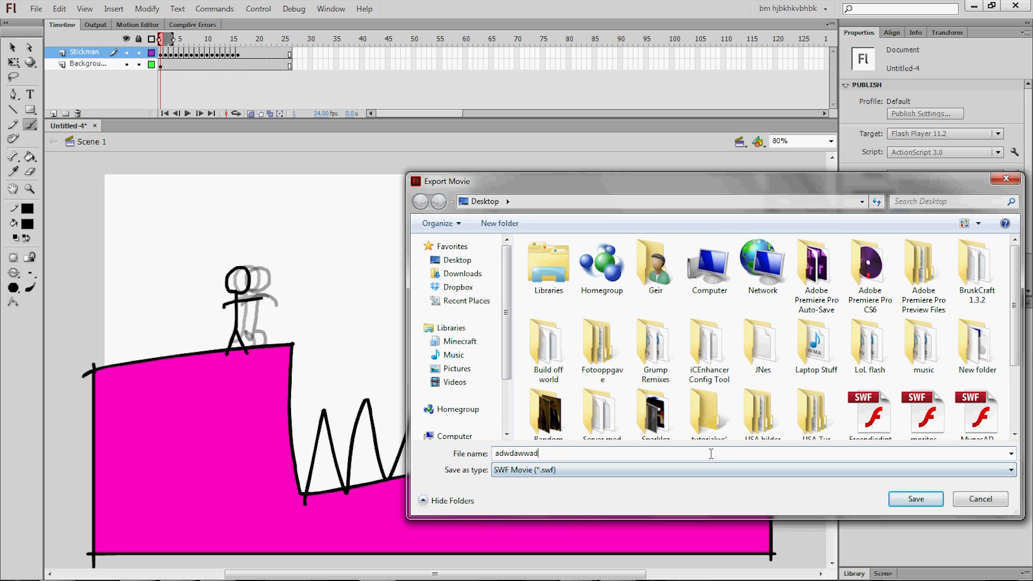
pyautogui.write('adw')
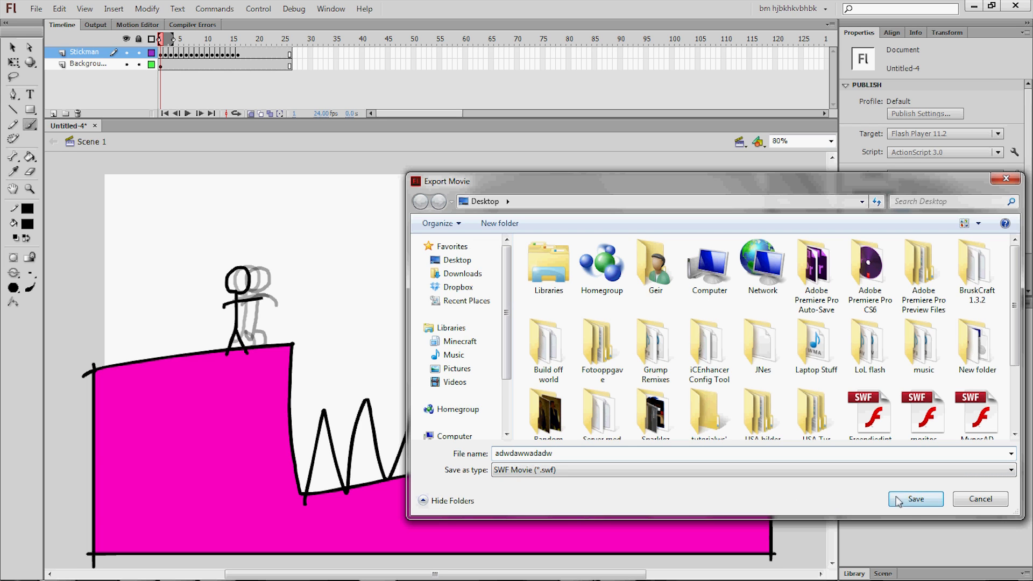
pyautogui.click(915, 498)
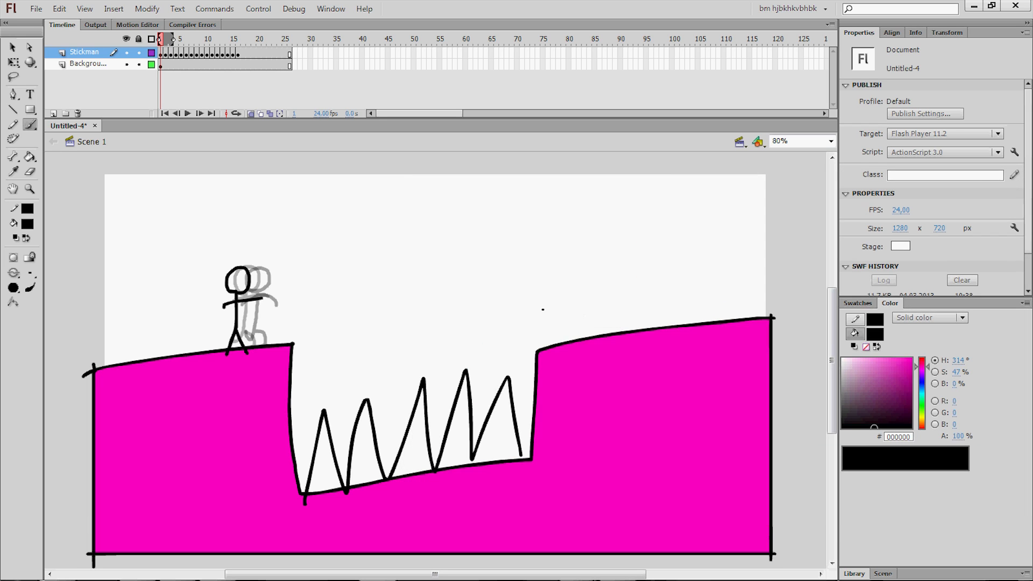
pyautogui.moveTo(441, 573)
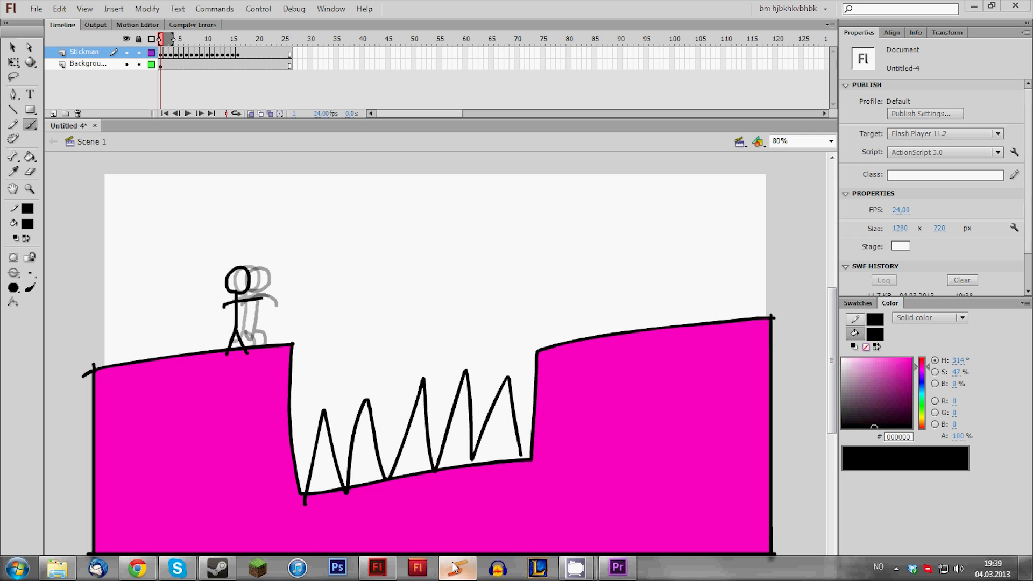
# Launch Swivel and load the exported adwdawwadadw SWF from the Desktop.
pyautogui.click(456, 568)
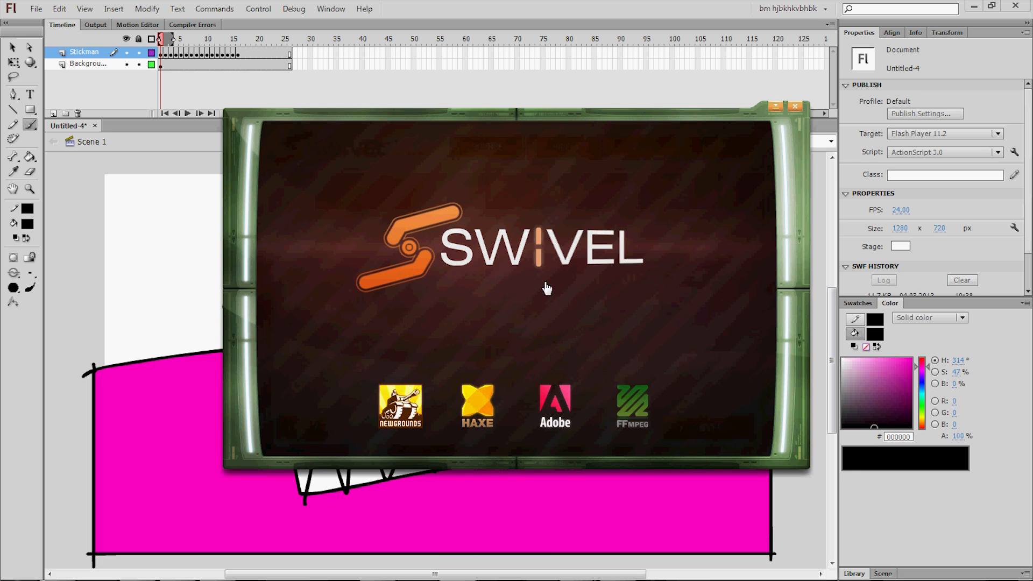
pyautogui.moveTo(570, 309)
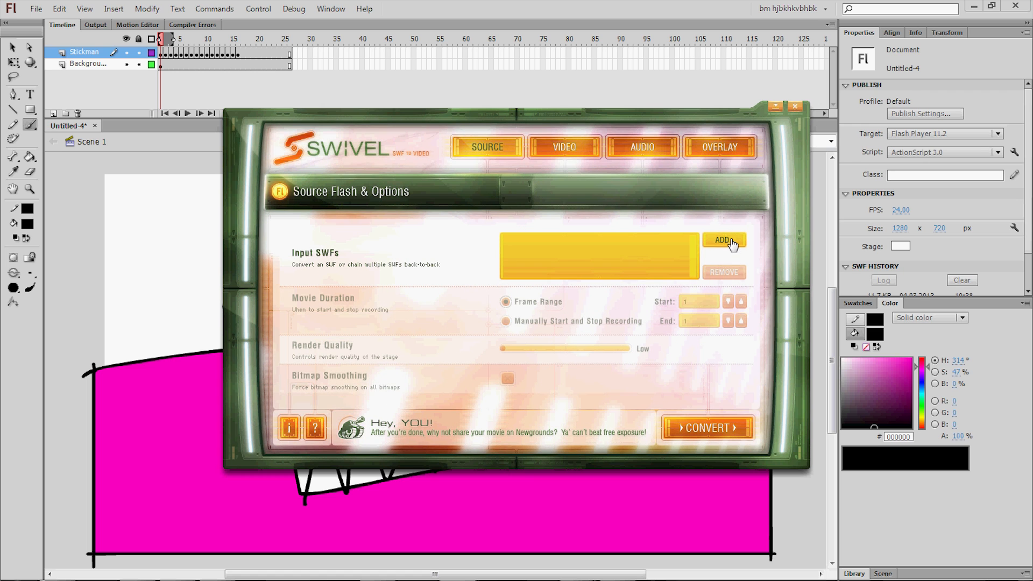
pyautogui.moveTo(736, 245)
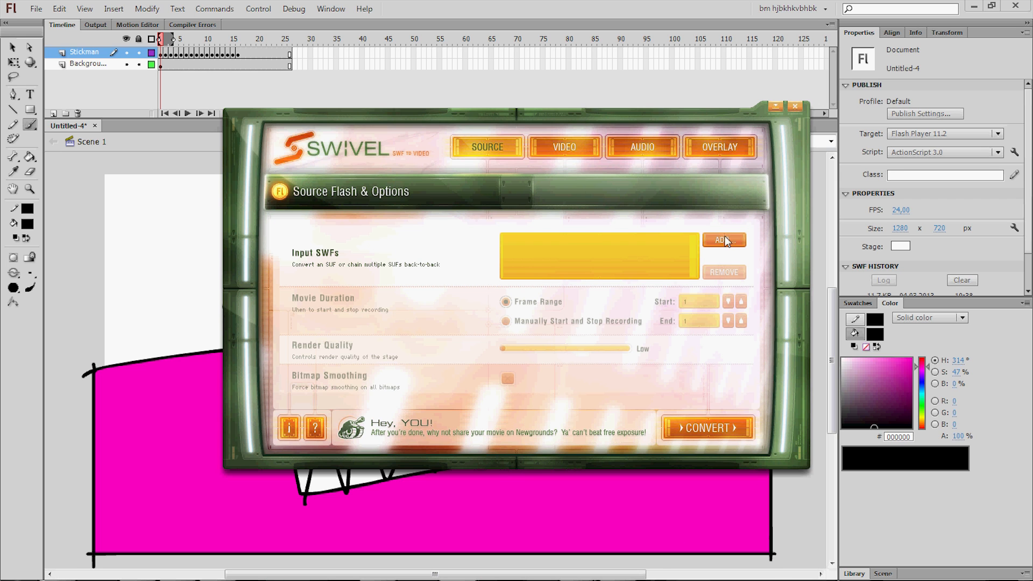
pyautogui.click(723, 239)
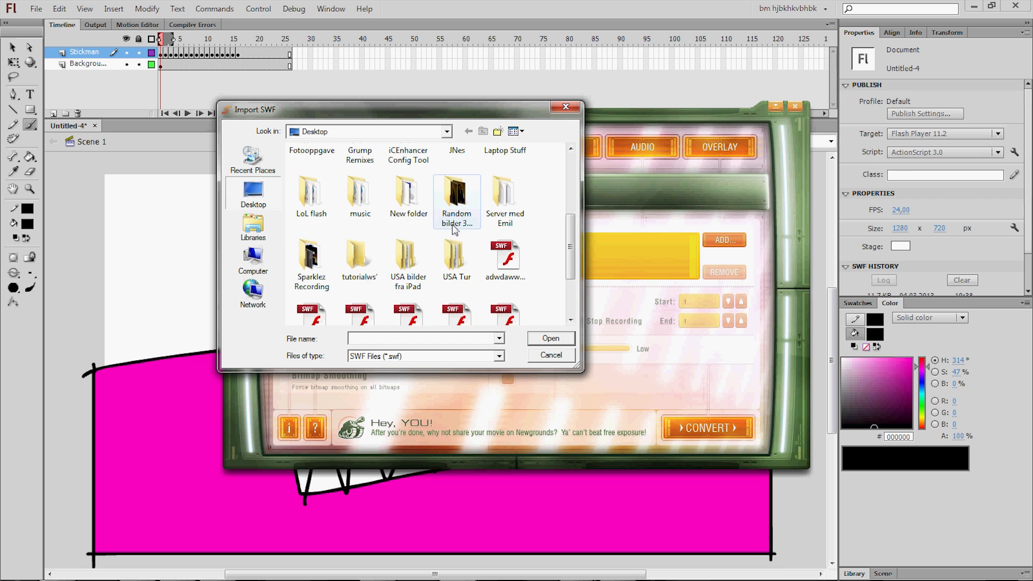
pyautogui.click(506, 168)
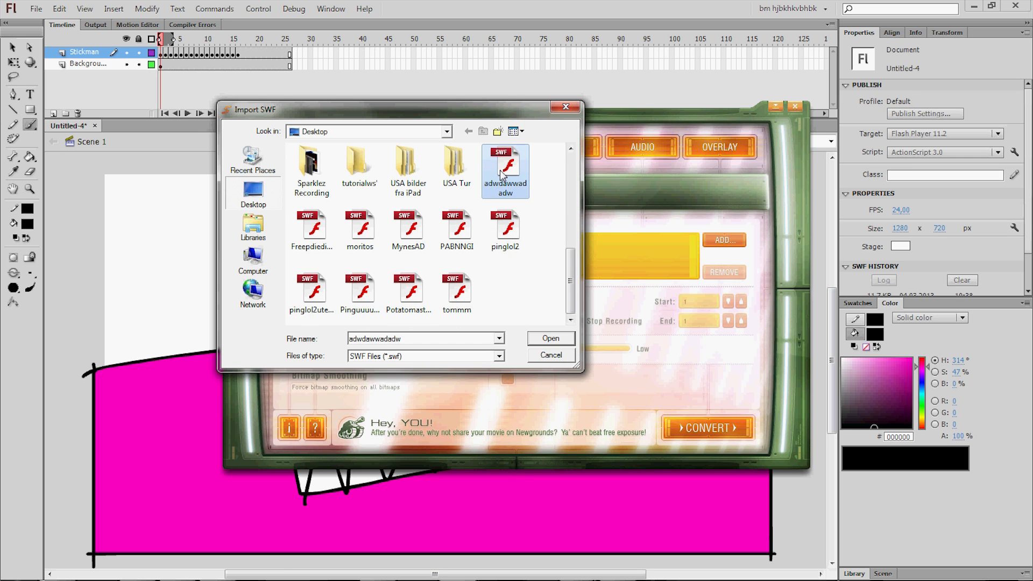
pyautogui.click(549, 337)
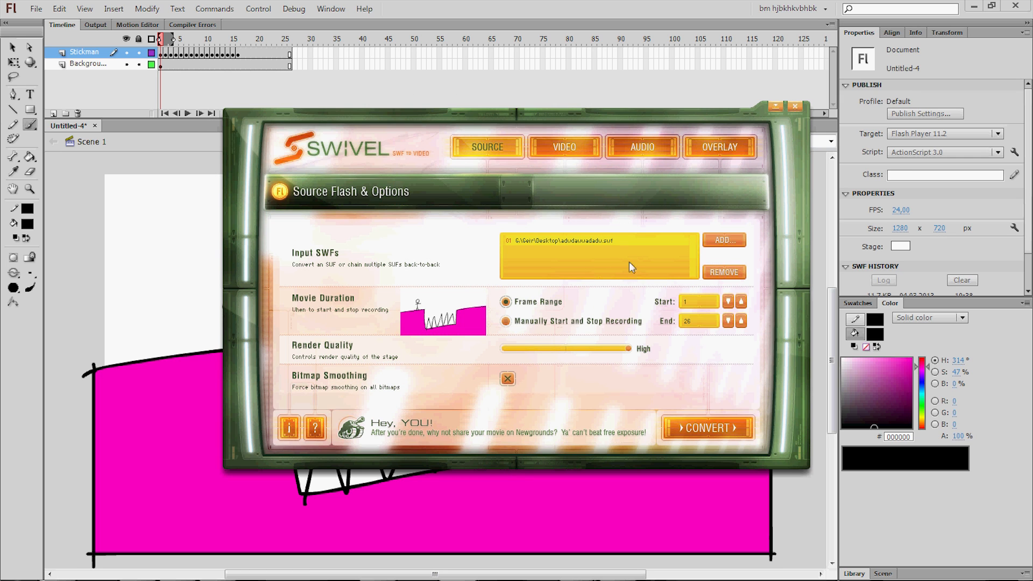
# Convert the SWF to adwdawwadadw.mp4 and play the finished video.
pyautogui.click(705, 427)
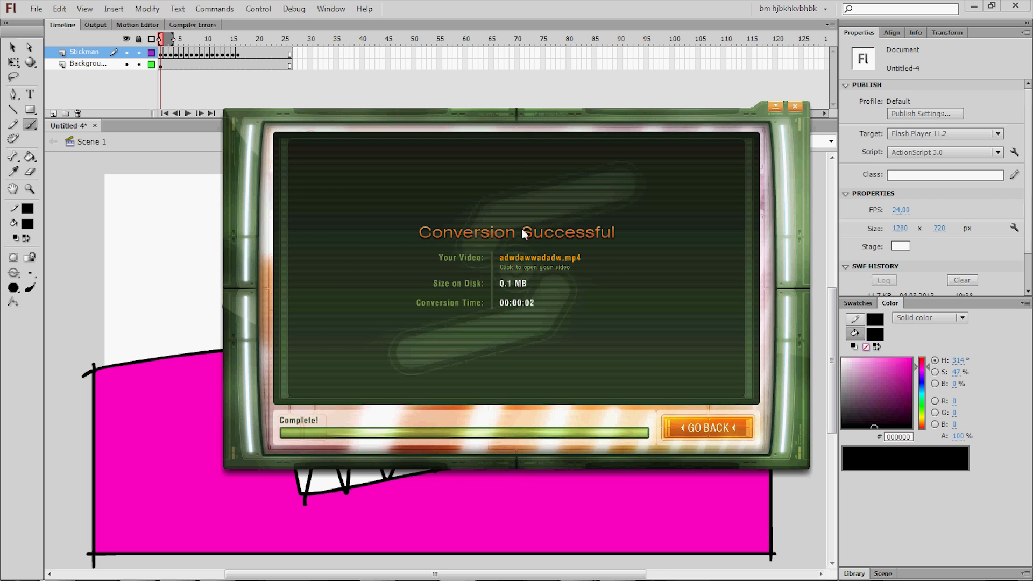
pyautogui.moveTo(532, 267)
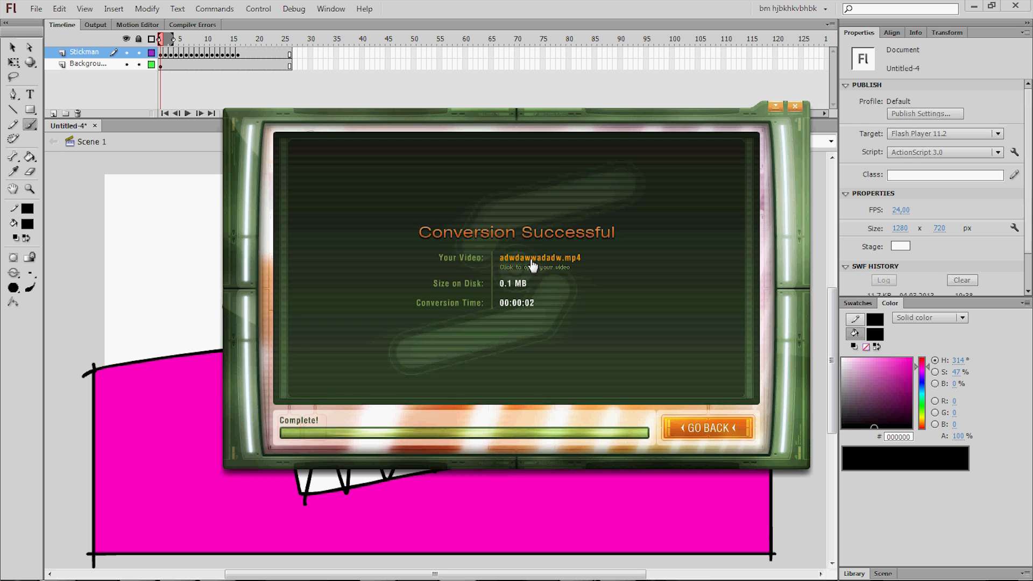
pyautogui.click(539, 257)
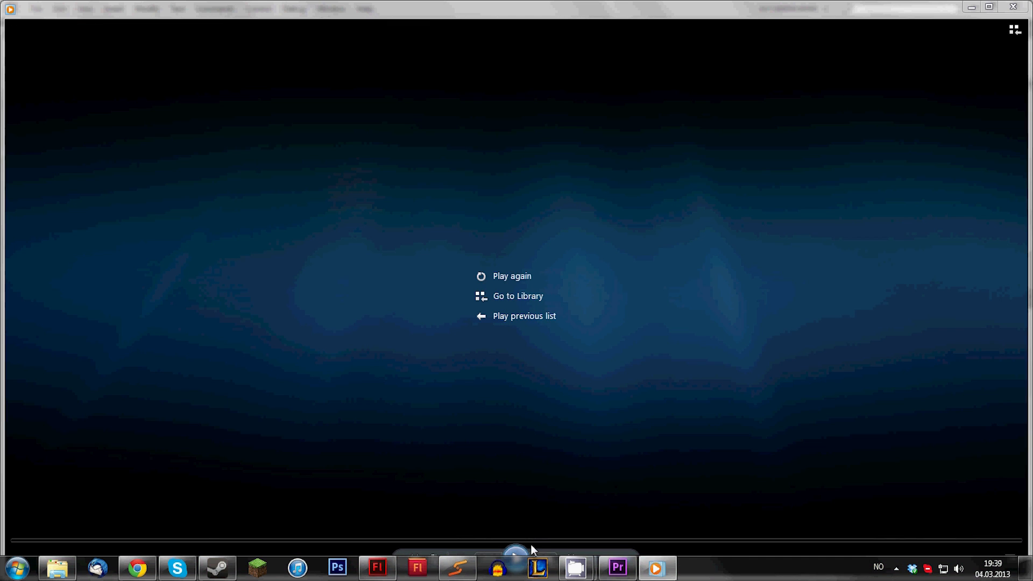
pyautogui.moveTo(821, 165)
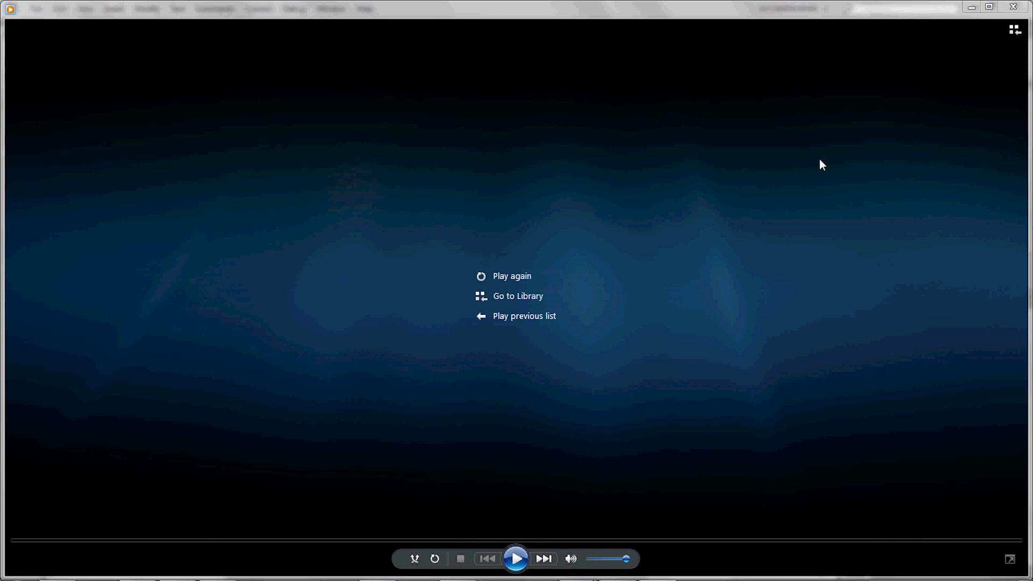